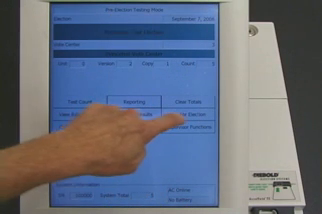
# Switch the terminal out of pre-election testing mode with Set for Election.
pyautogui.click(235, 100)
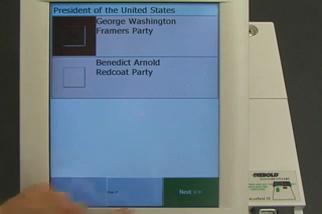
# Advance from the presidential race, with George Washington marked, to the ballot summary.
pyautogui.click(275, 190)
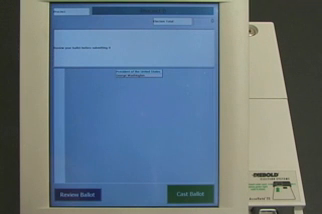